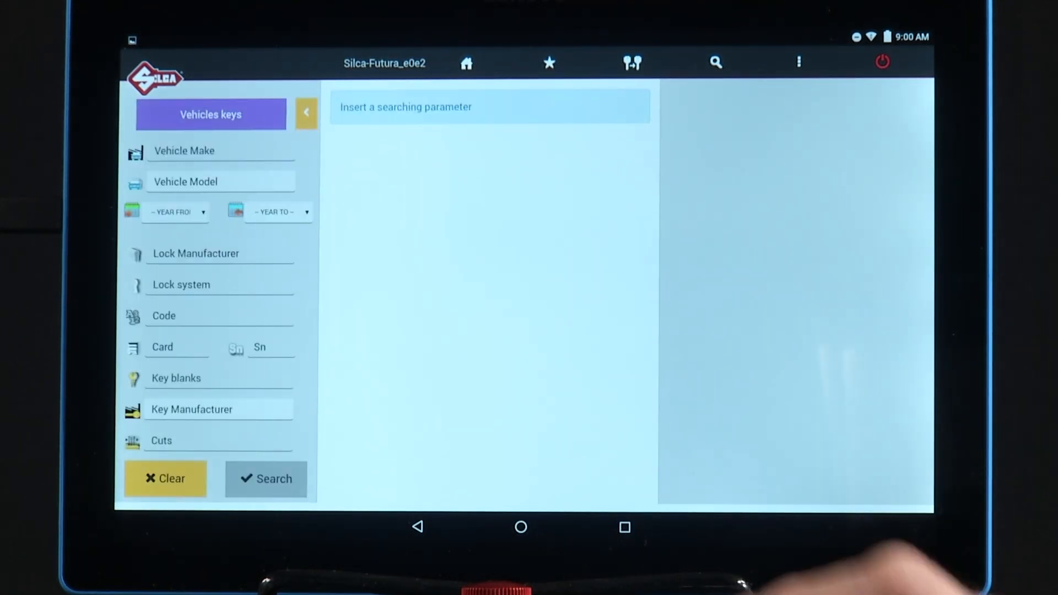
# - Filter makes with FO on the keypad and choose FORD USA as the vehicle make
pyautogui.click(266, 479)
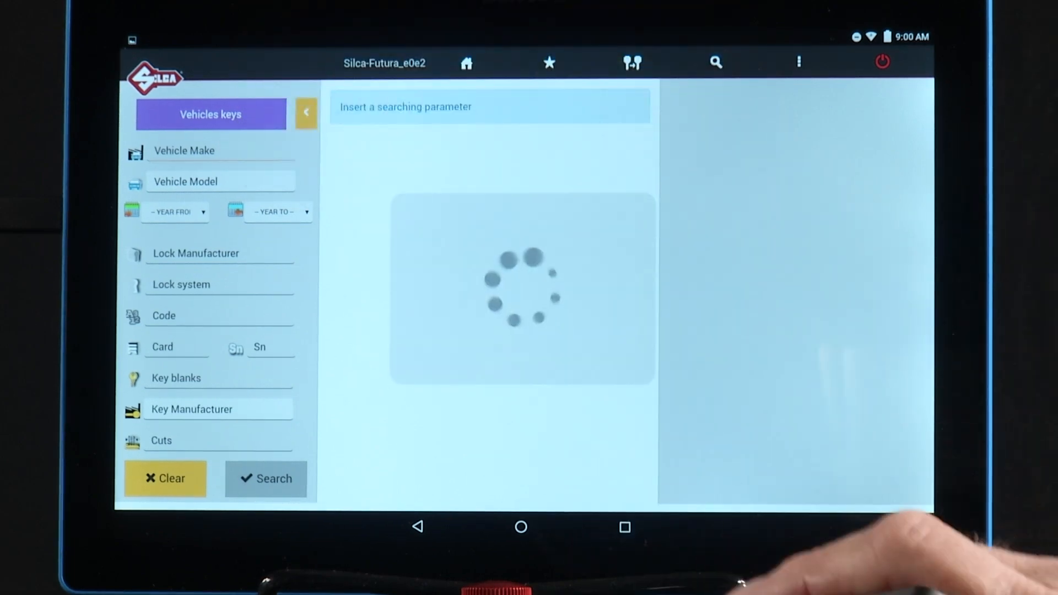
pyautogui.click(184, 150)
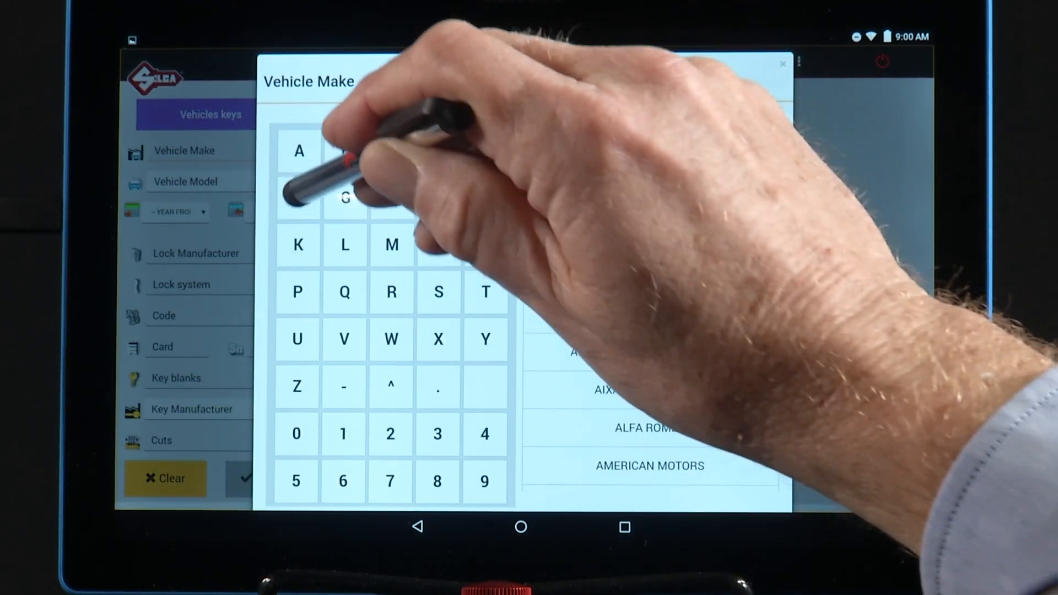
pyautogui.click(298, 198)
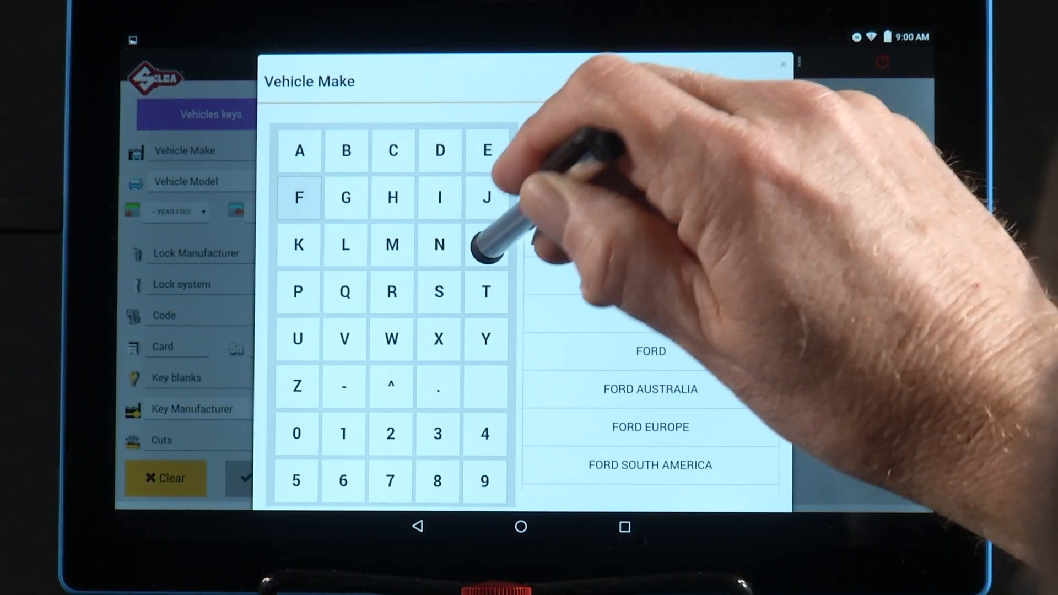
pyautogui.click(485, 245)
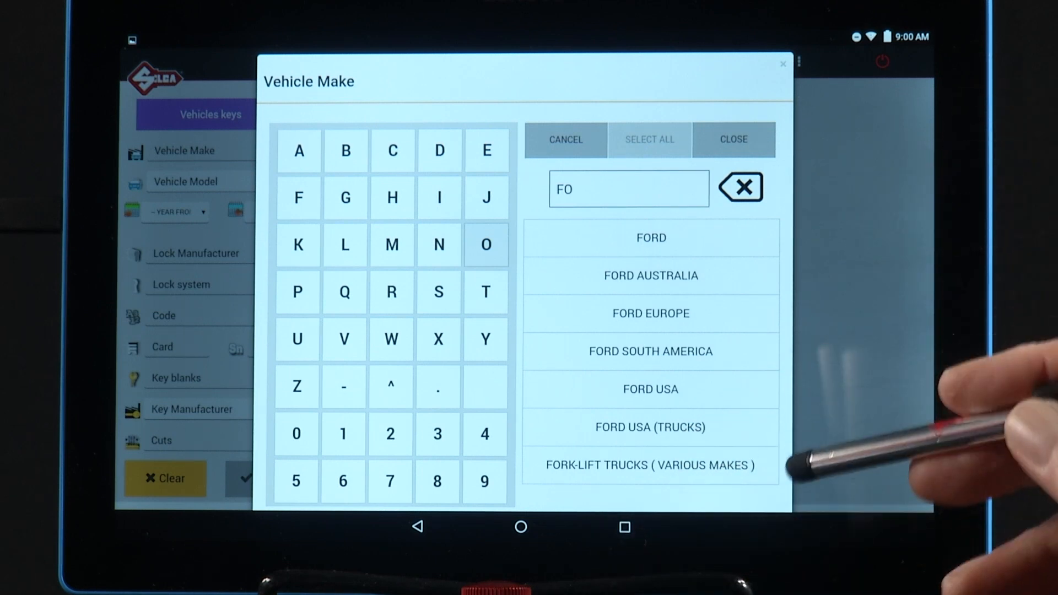
pyautogui.moveTo(763, 419)
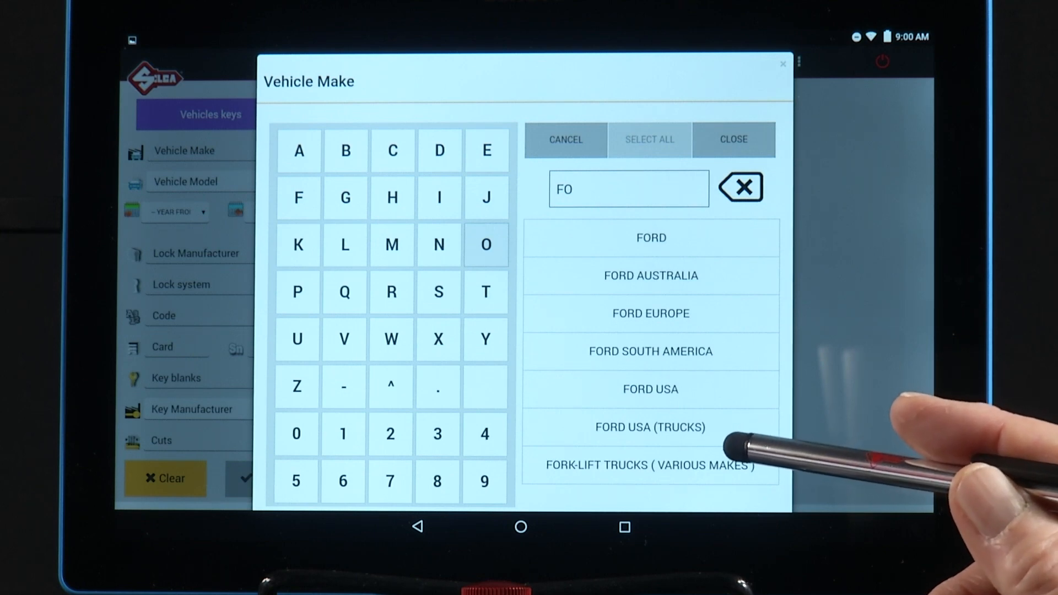
pyautogui.moveTo(729, 385)
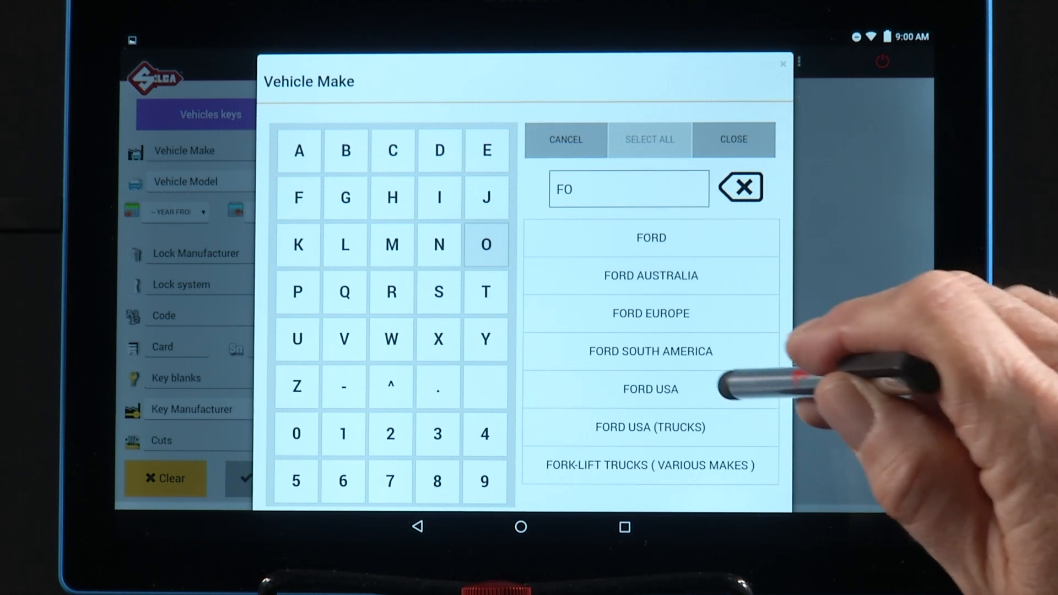
pyautogui.click(650, 388)
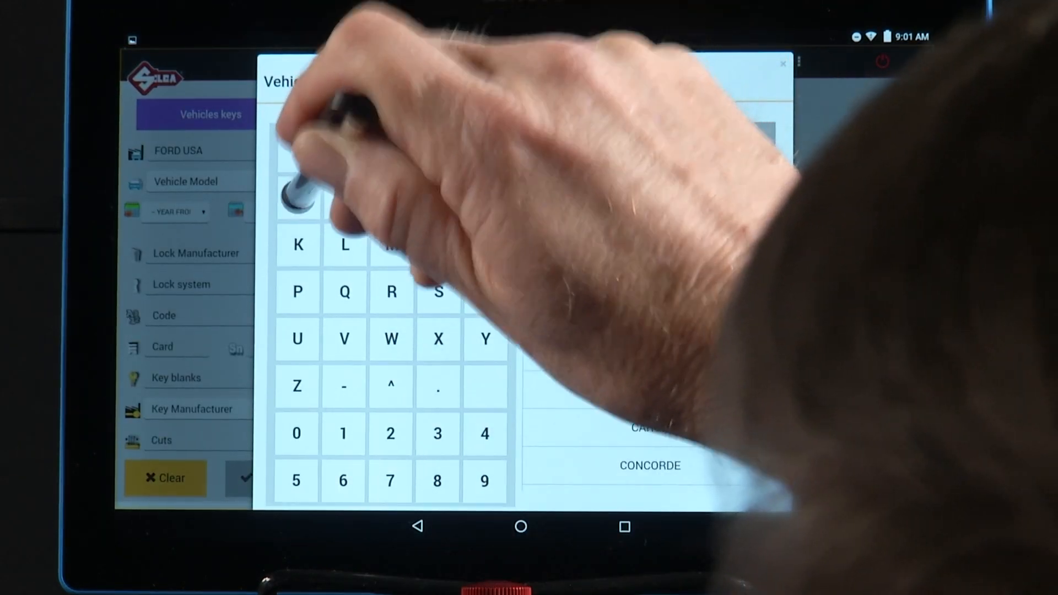
# - Filter models with F and choose F-150 as the vehicle model
pyautogui.click(297, 198)
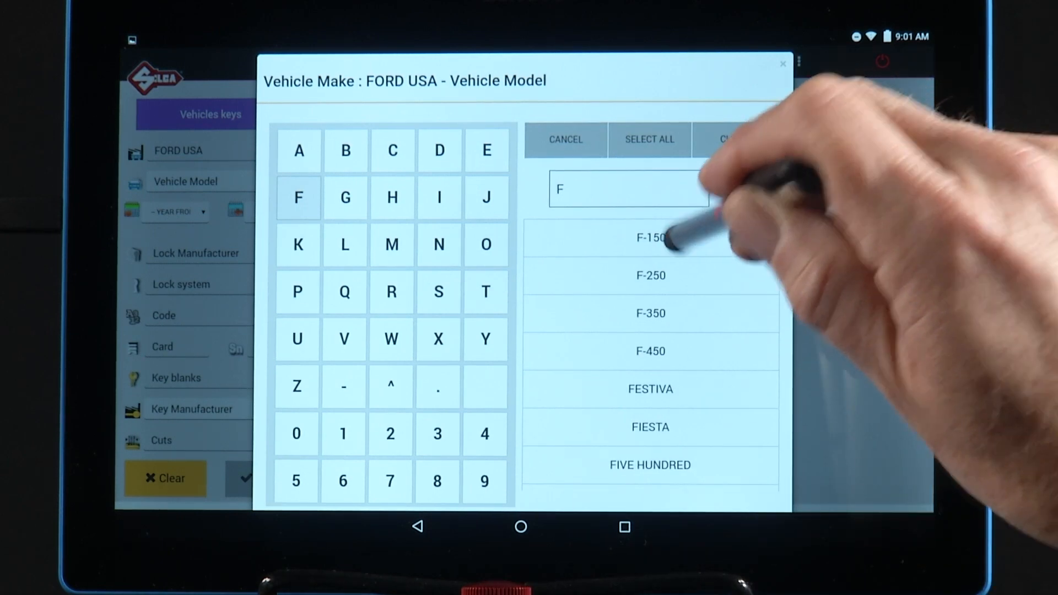
pyautogui.click(649, 238)
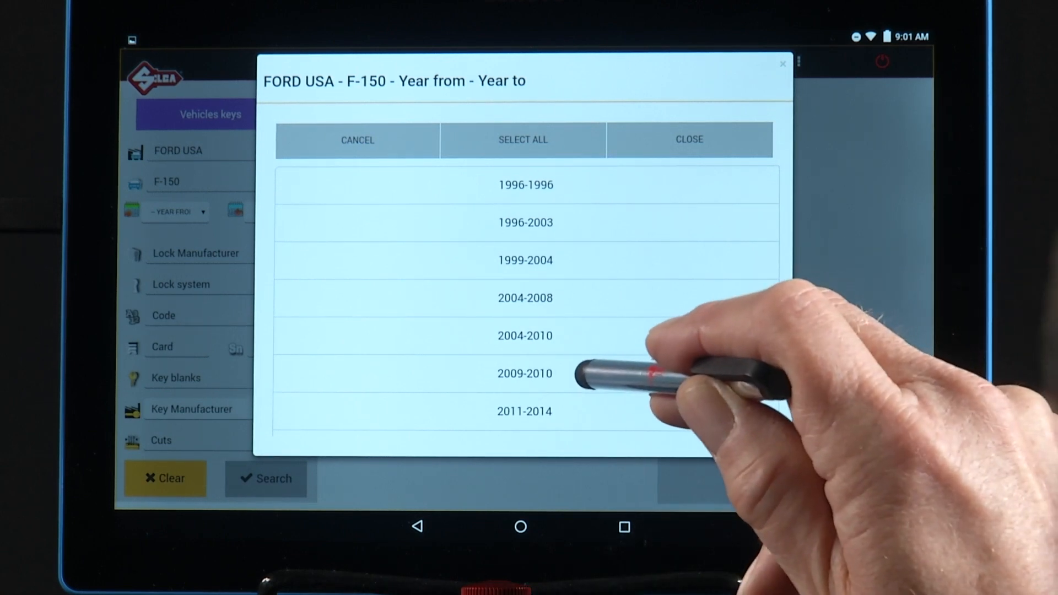
pyautogui.moveTo(587, 378)
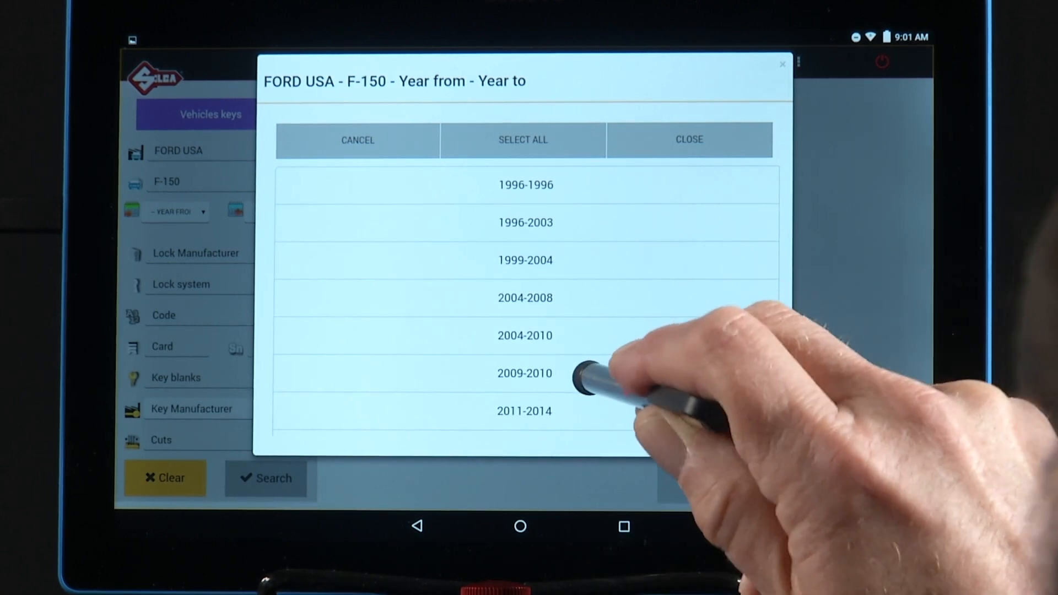
# - Pick the F-150 model year range, leading to key card 612
pyautogui.click(525, 374)
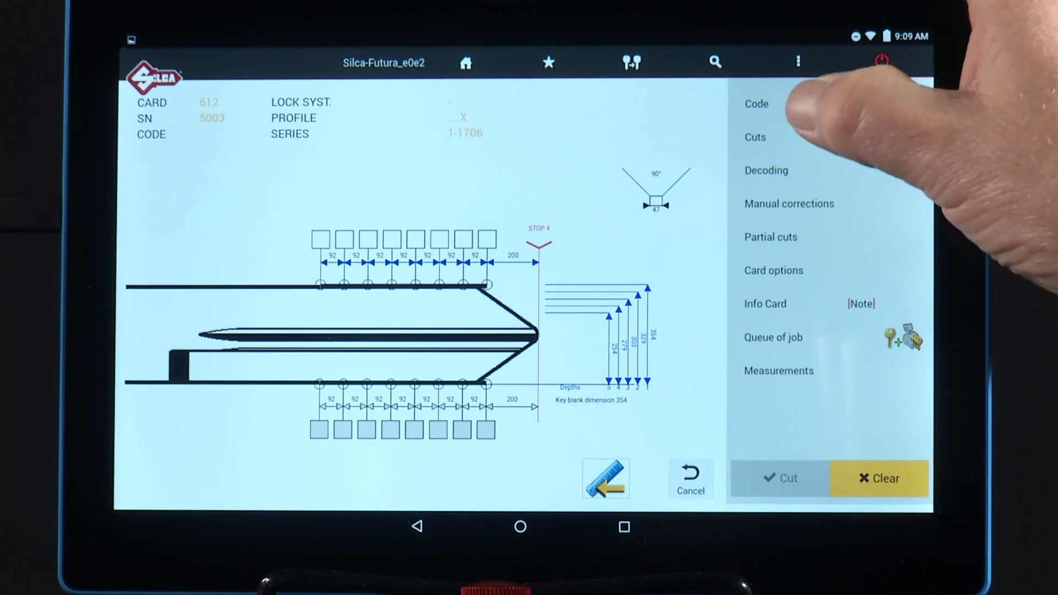
# - Search code 84X on card 612 and accept its permutation 1-3-2-2-3-3-1-2
pyautogui.click(757, 103)
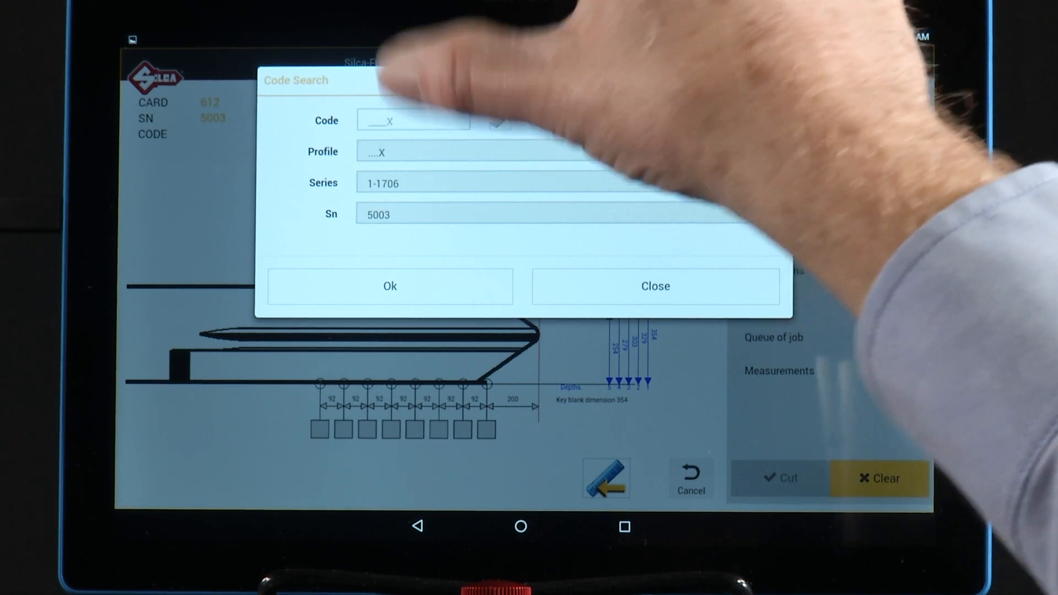
pyautogui.click(413, 120)
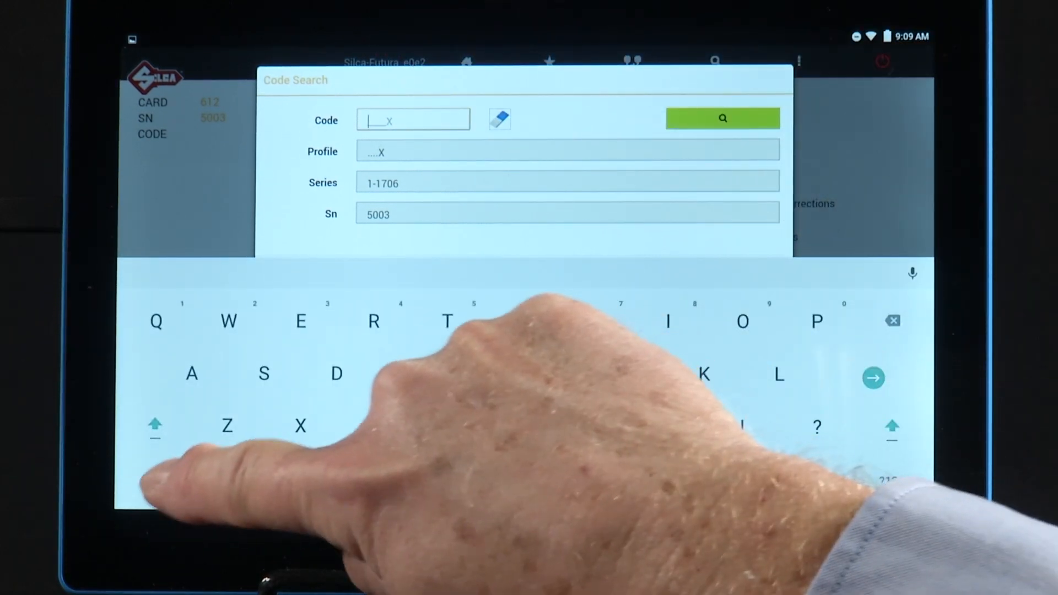
pyautogui.write('84X')
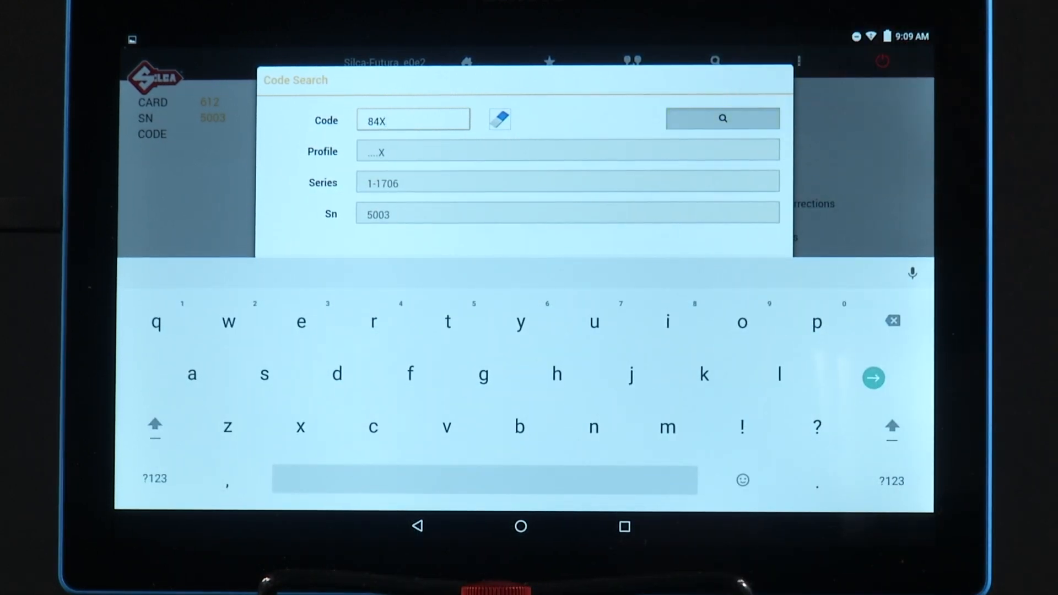
pyautogui.click(721, 118)
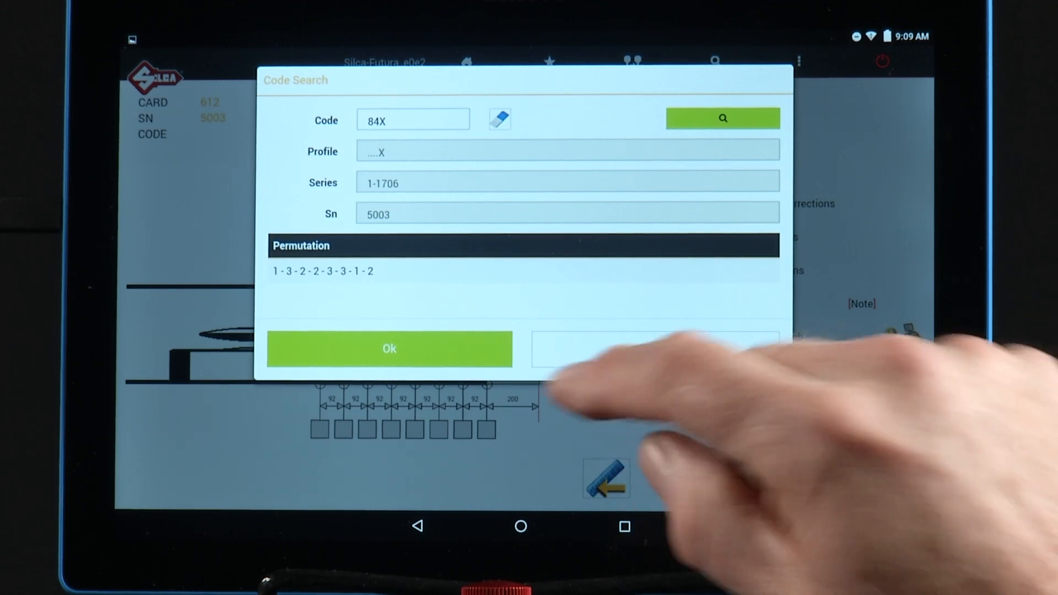
pyautogui.click(389, 349)
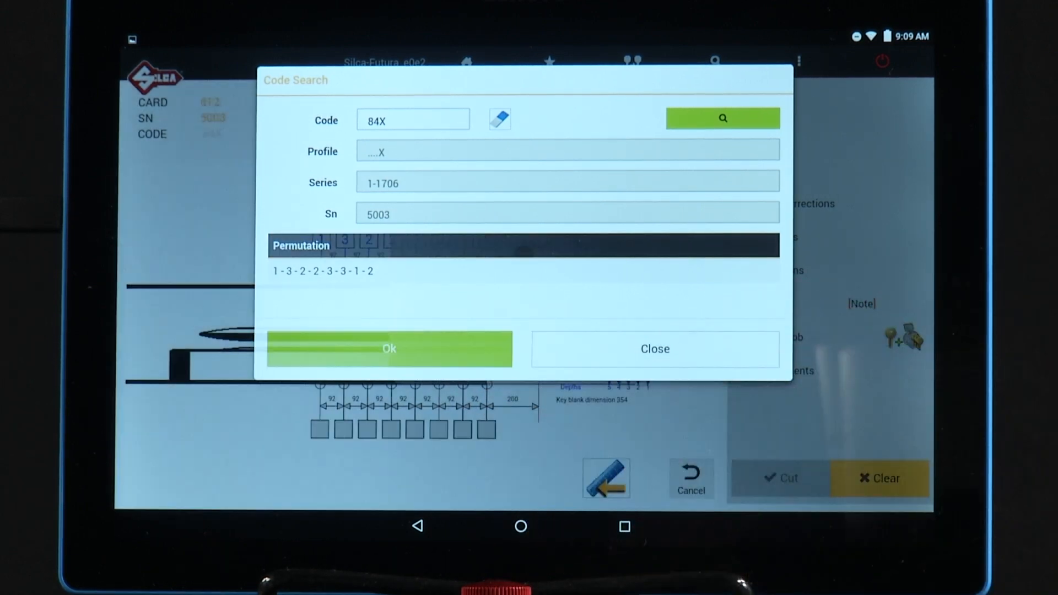
# - Apply the 84X cuts to the key diagram and start the cut setup with clamp 01VA, cutter 12L
pyautogui.click(389, 349)
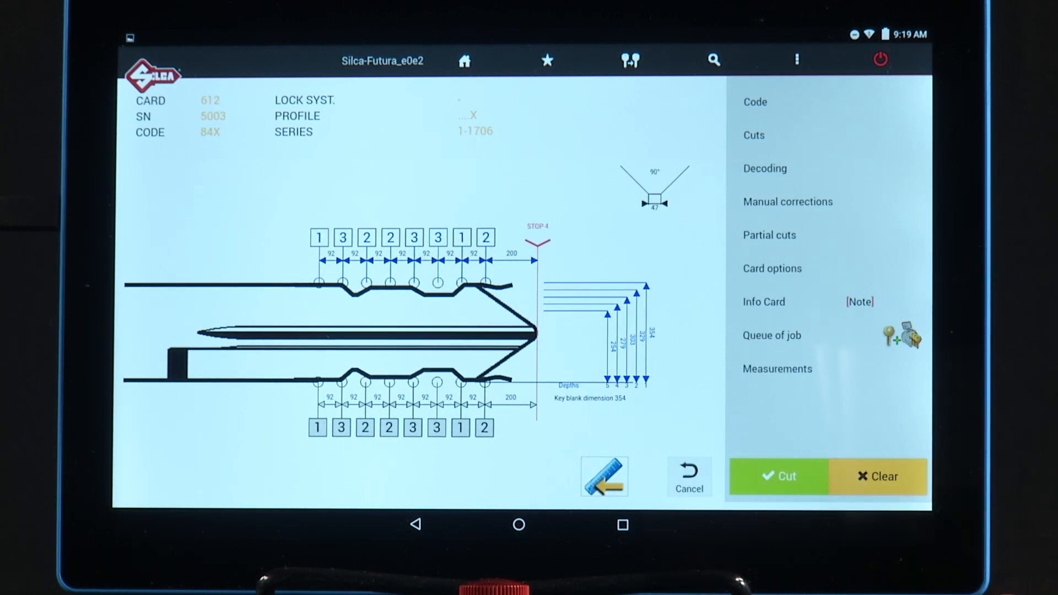
pyautogui.click(777, 477)
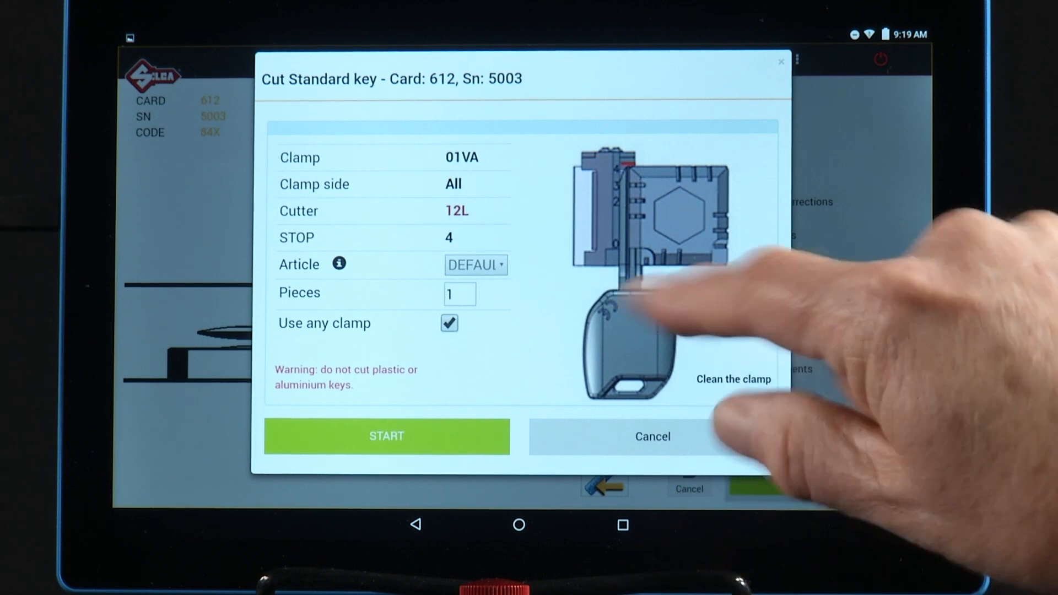
# - Toggle 'Use any clamp' so the clamp side ends up as All
pyautogui.click(448, 323)
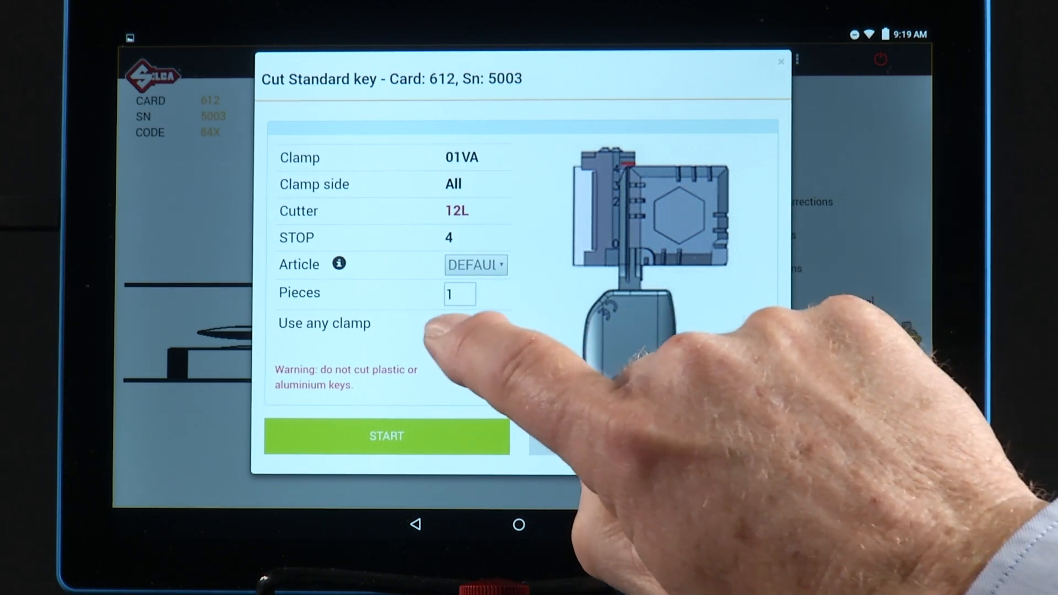
pyautogui.click(450, 323)
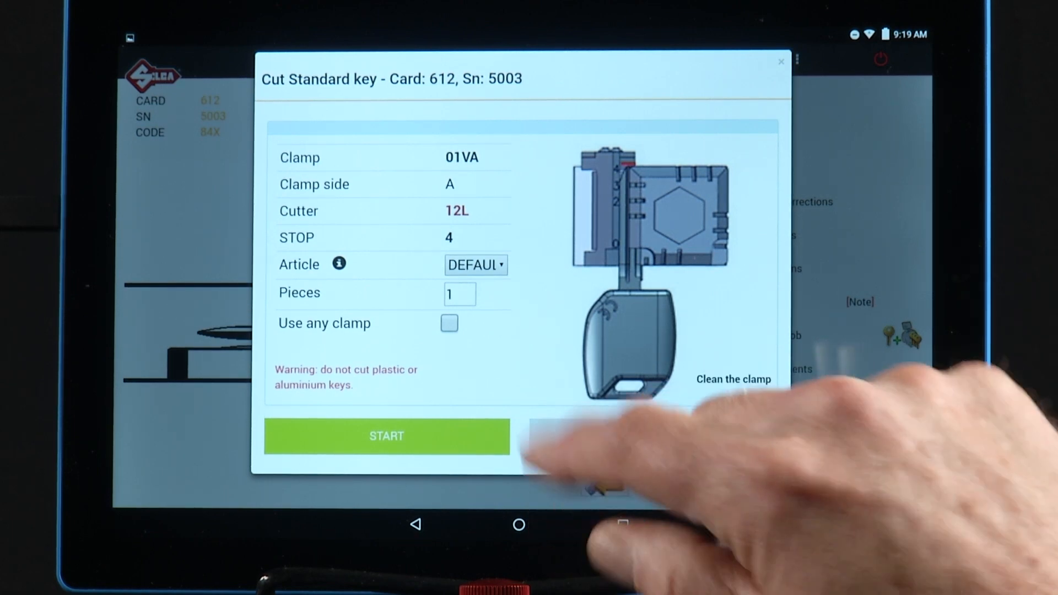
pyautogui.click(450, 323)
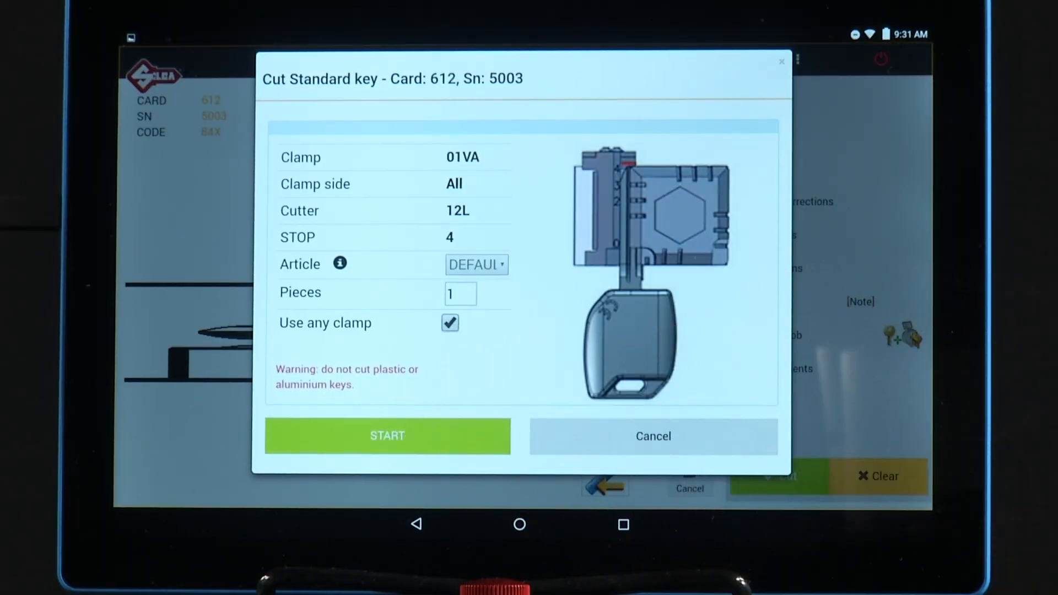
# - Start cutting key side 1, reaching the prompt for key side 2
pyautogui.click(387, 435)
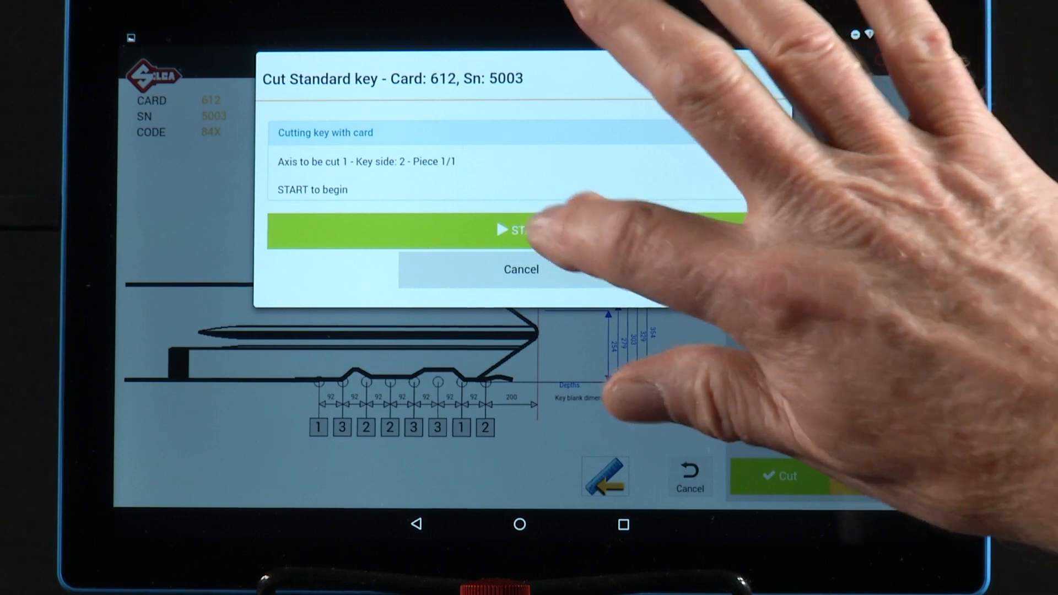
# - Start cutting key side 2 until cutting is reported completed
pyautogui.click(519, 230)
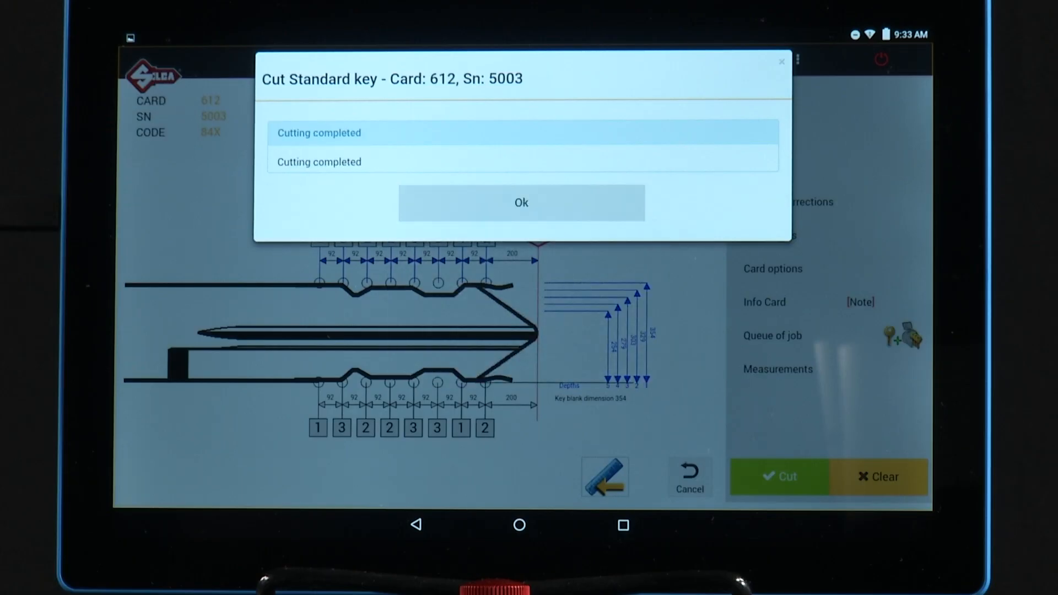
# - Acknowledge the cutting completed message, returning to card 612's key diagram
pyautogui.click(521, 203)
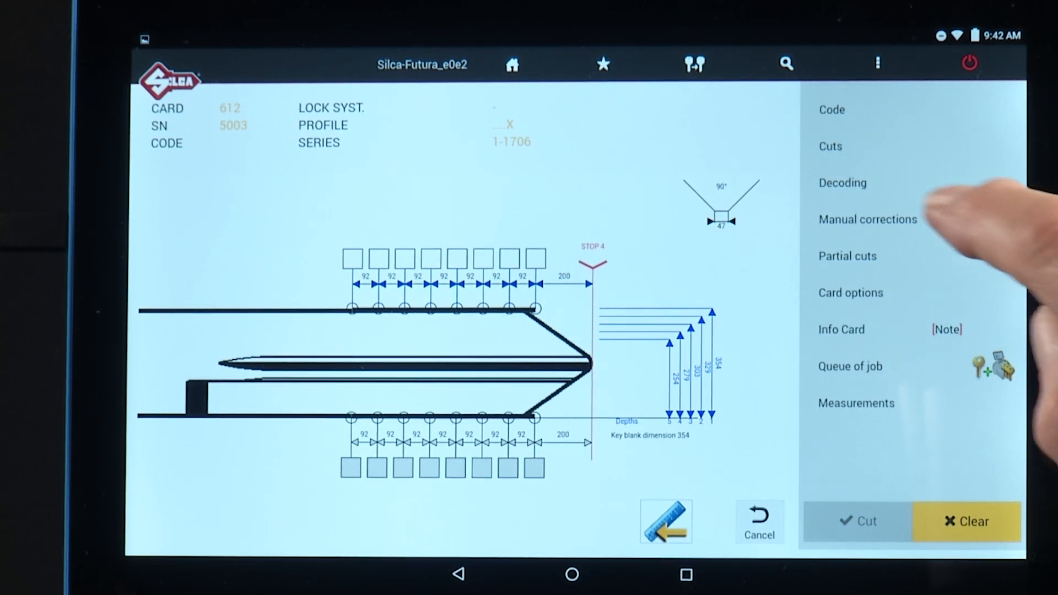
pyautogui.click(842, 183)
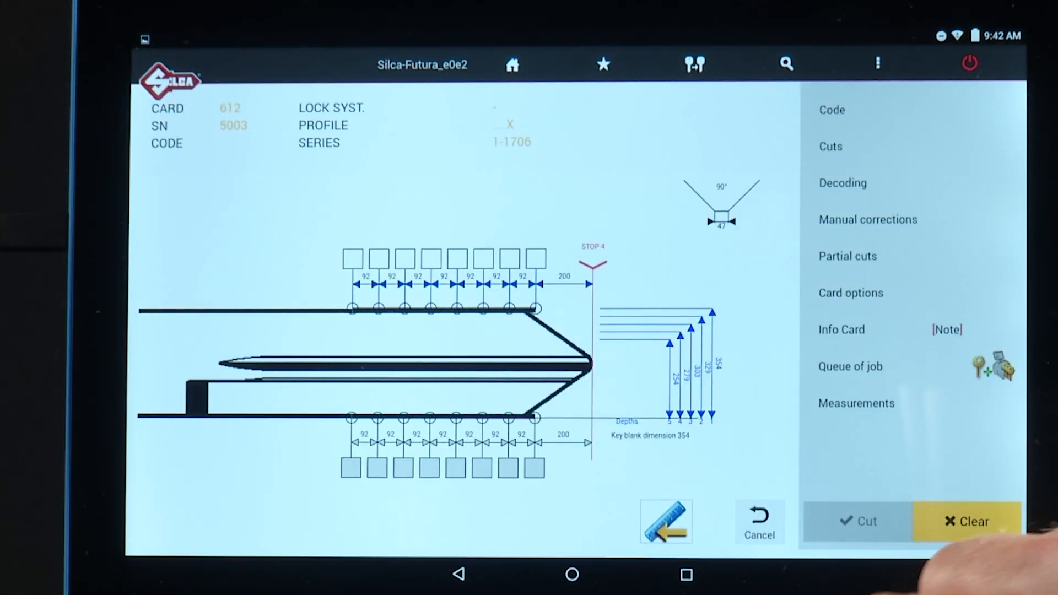
pyautogui.click(868, 220)
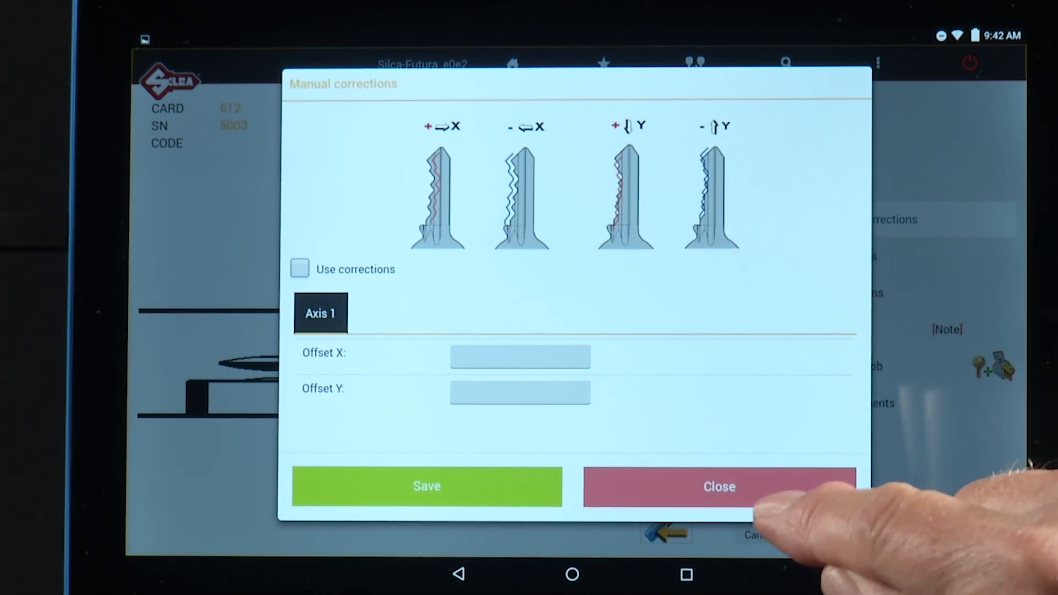
pyautogui.click(426, 486)
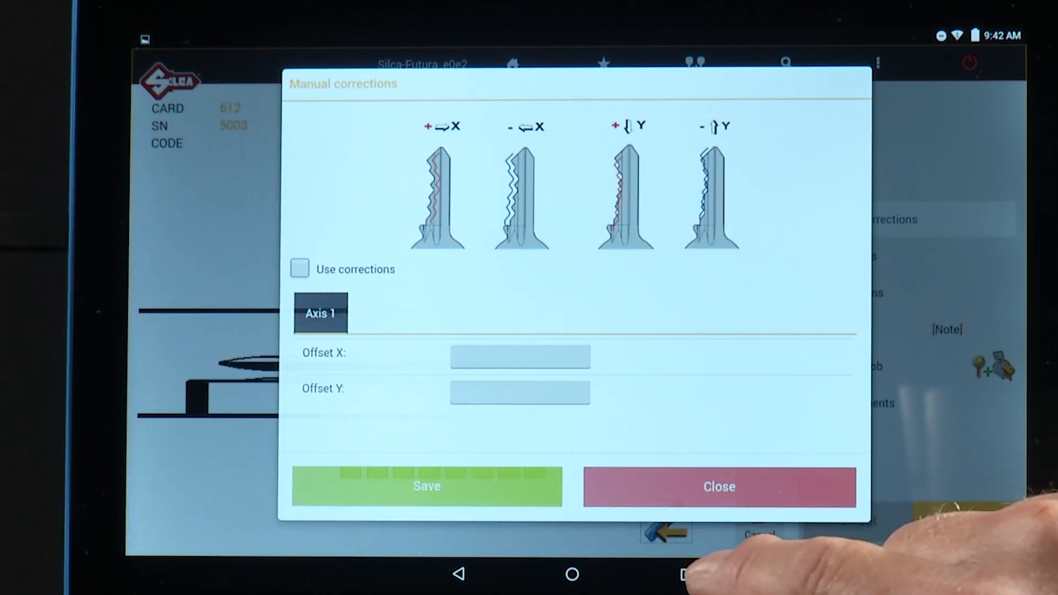
pyautogui.click(718, 487)
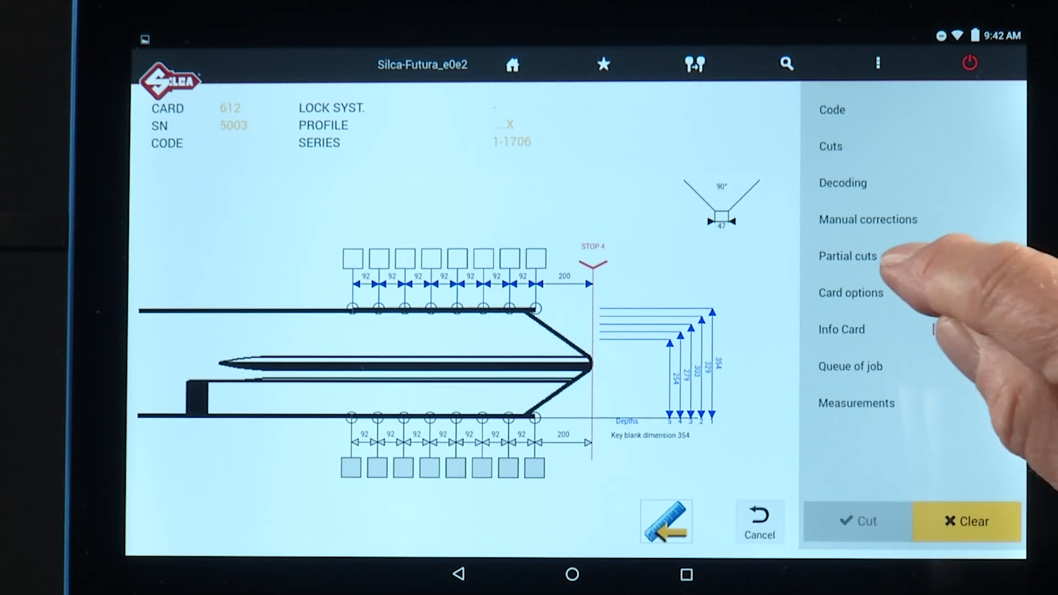
pyautogui.click(848, 255)
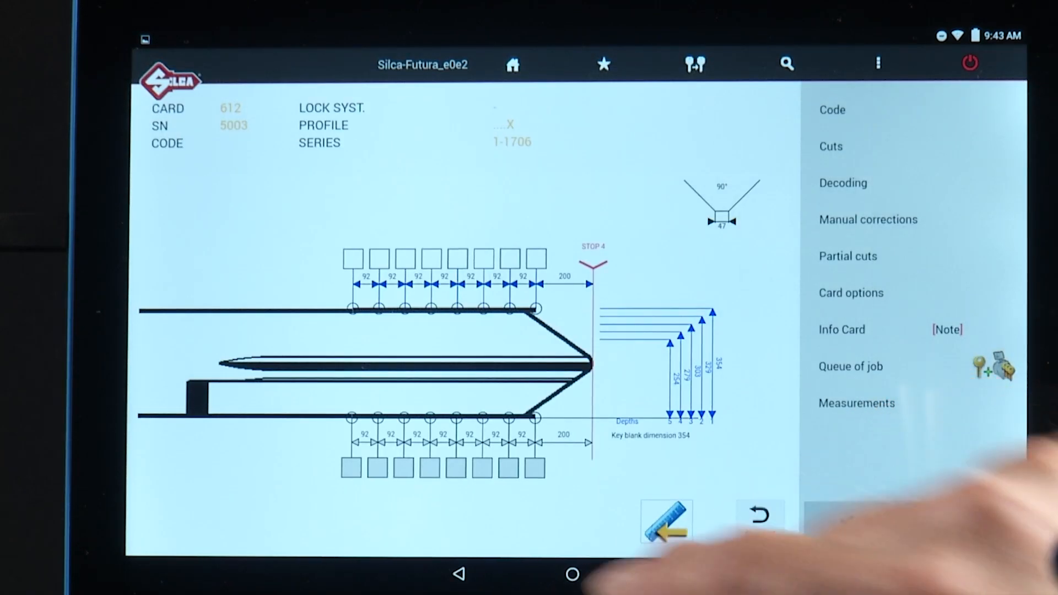
# - Review card 612's options, keeping cutter 12L with cut type M_LA2_LFD and clamp 01VA
pyautogui.click(666, 521)
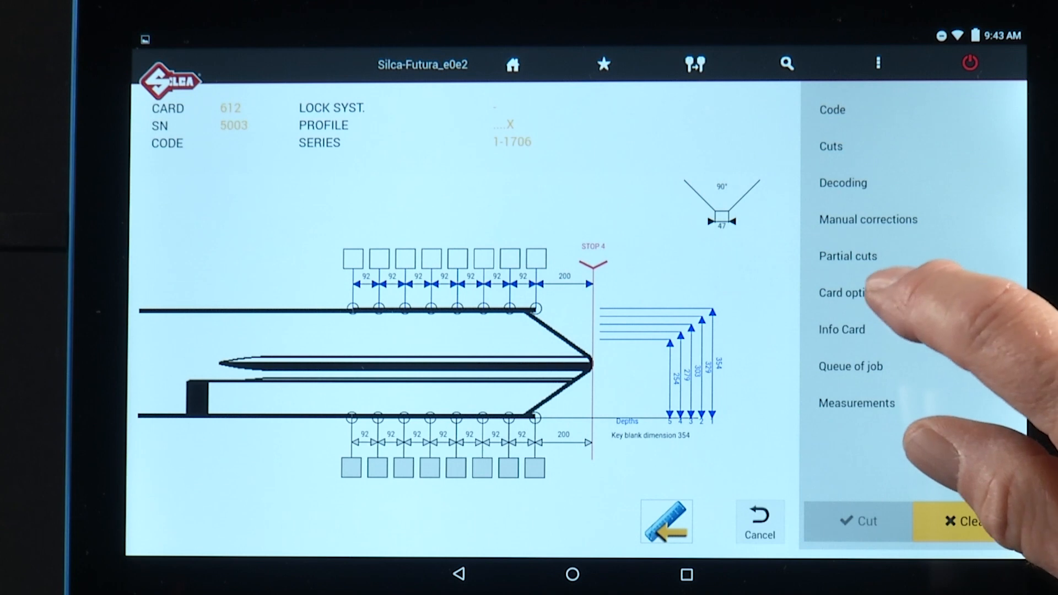
pyautogui.click(851, 292)
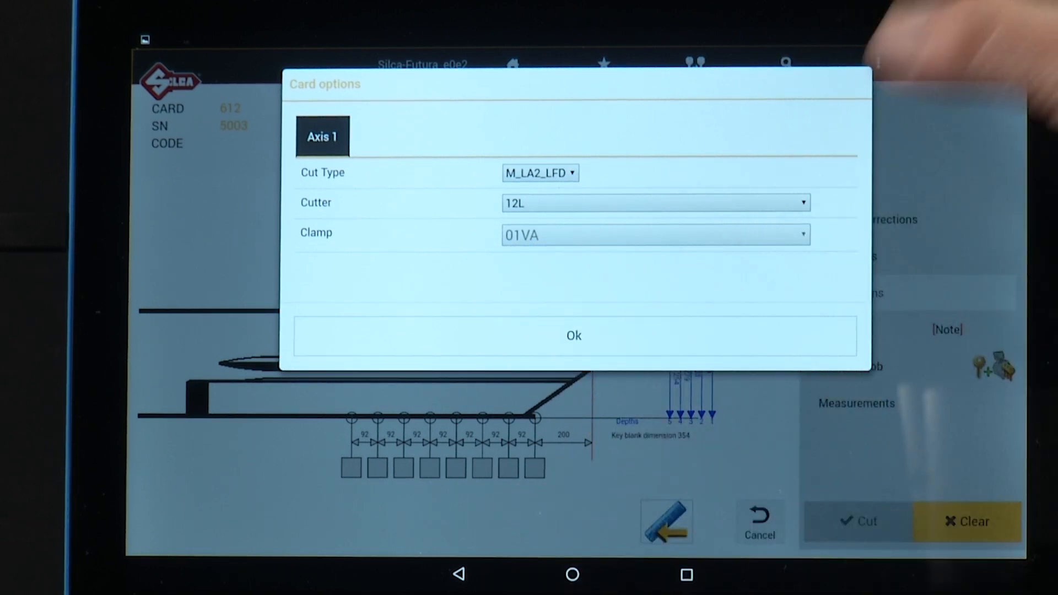
pyautogui.click(655, 203)
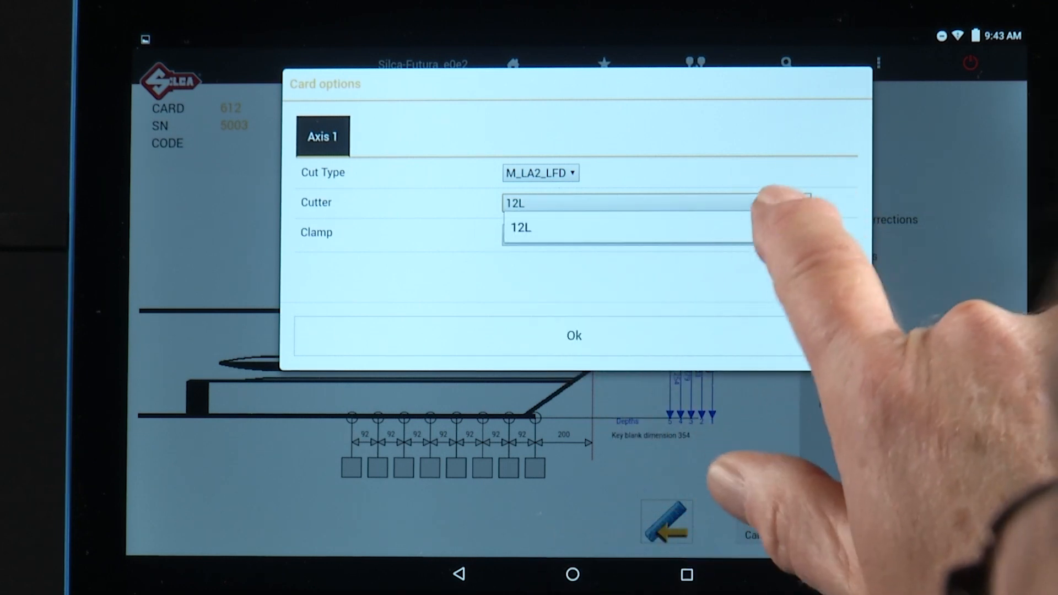
pyautogui.click(519, 227)
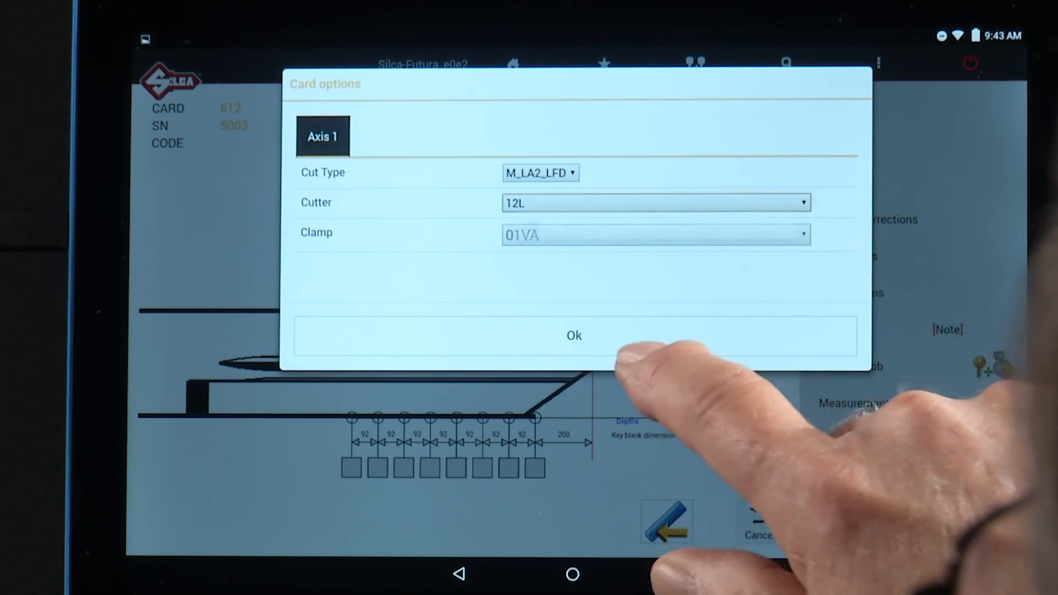
pyautogui.click(573, 335)
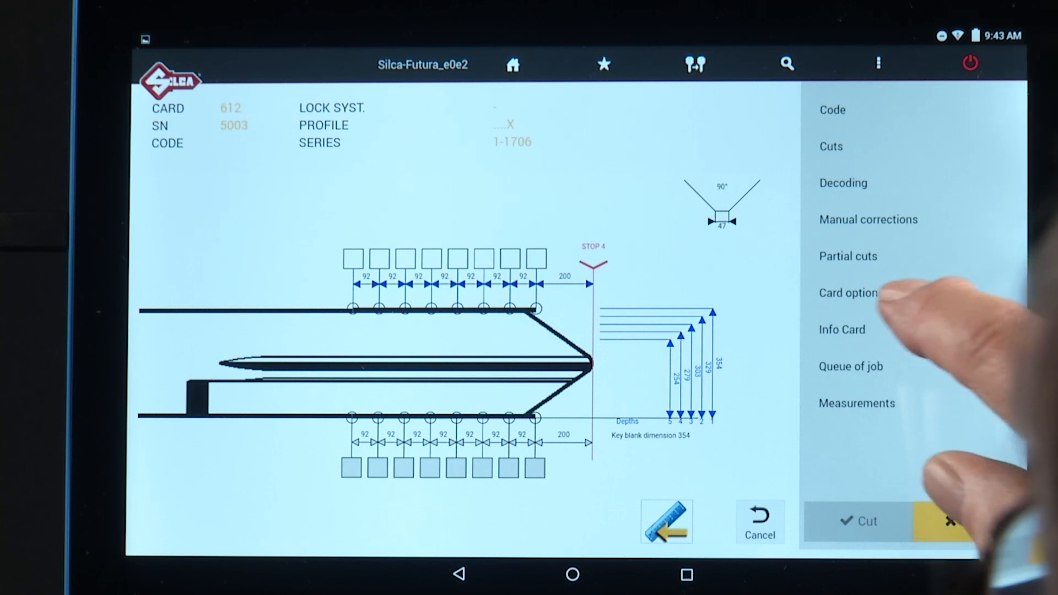
pyautogui.click(848, 292)
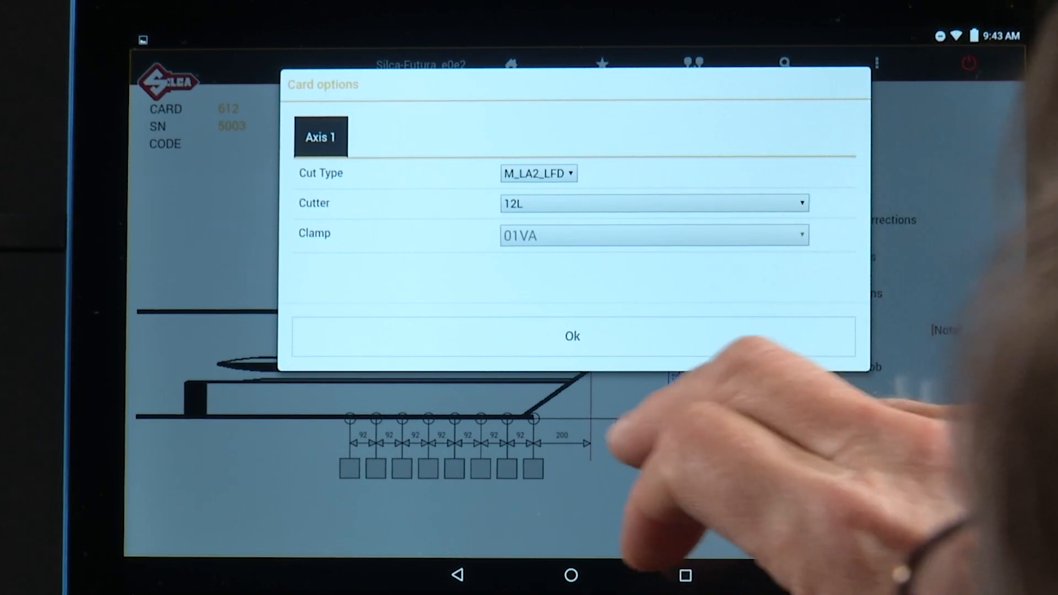
# - Confirm card options and card 612 info, then view the empty Queue of jobs
pyautogui.click(572, 336)
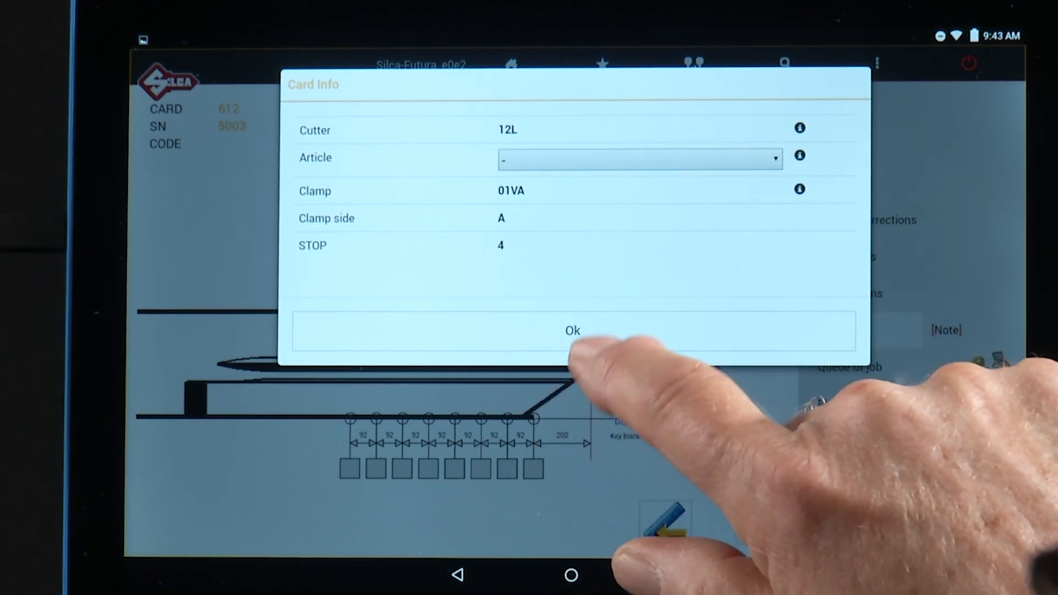
pyautogui.click(572, 331)
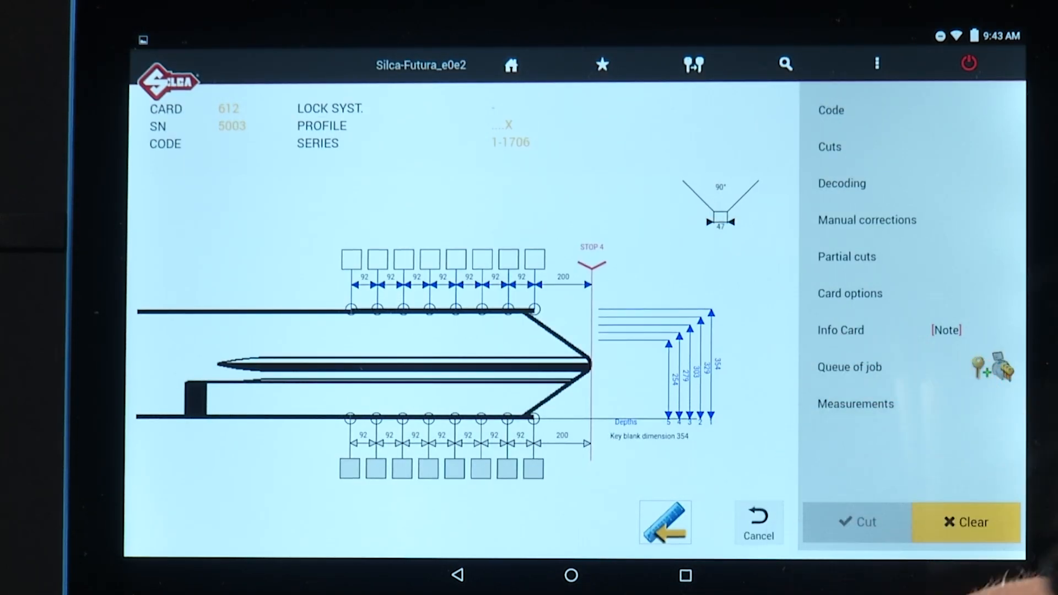
pyautogui.click(849, 367)
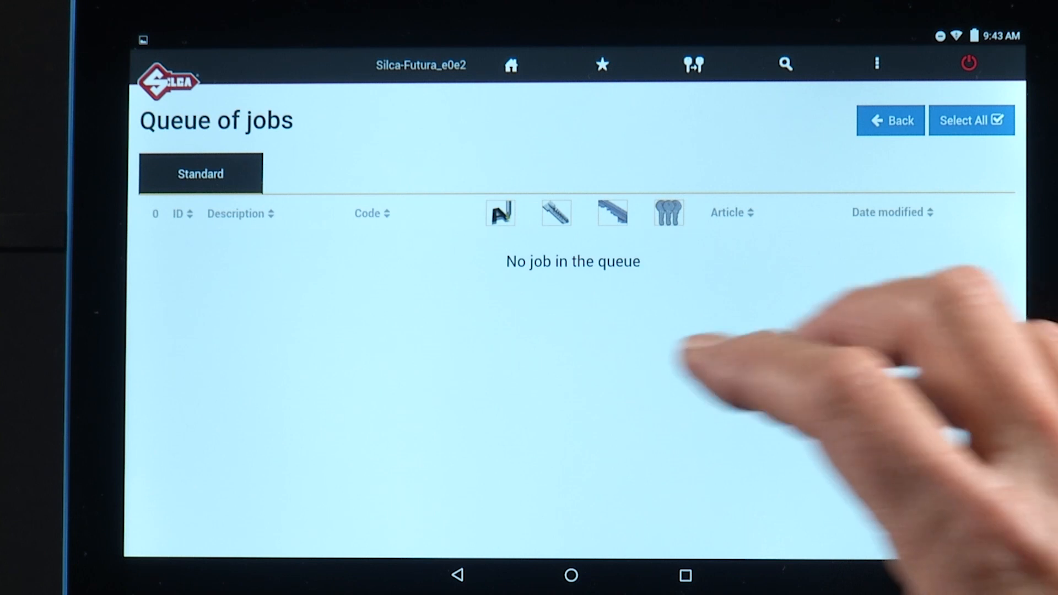